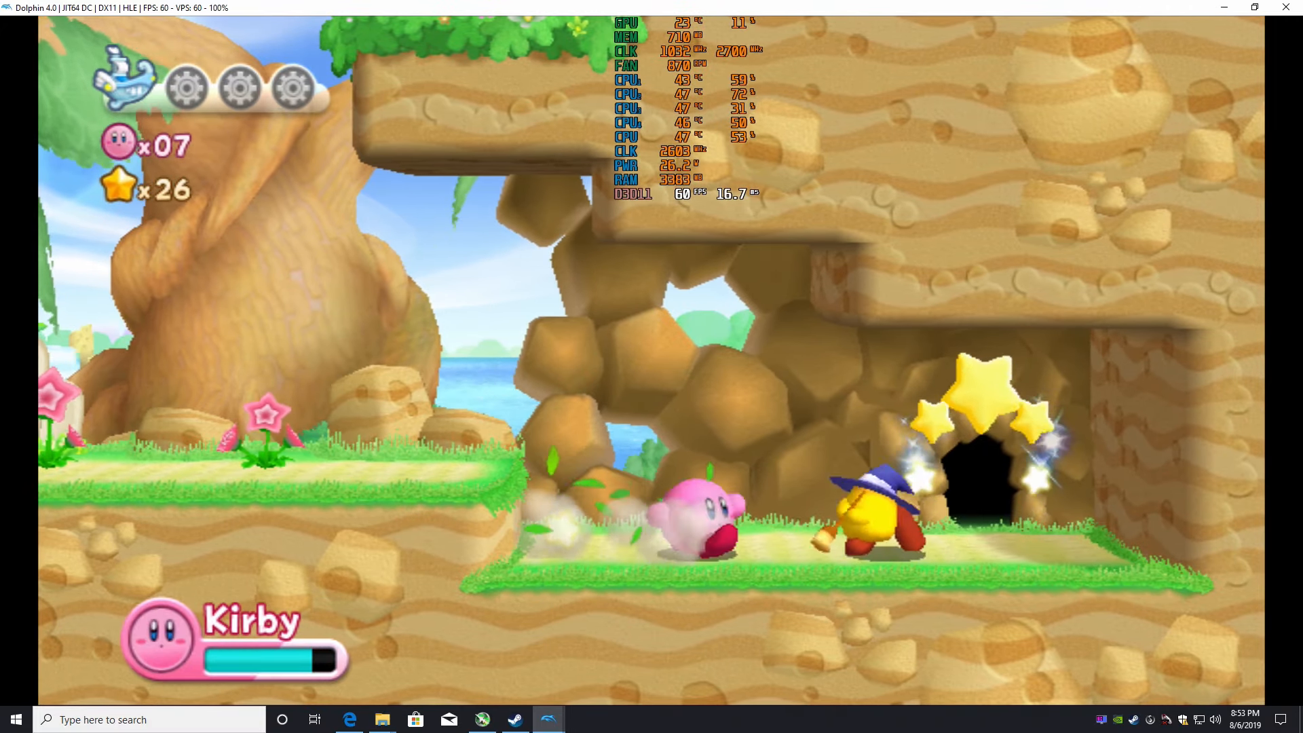
Walk Kirby right through the star door and deeper into the cave past the wooden arrow sign.
key("Right")
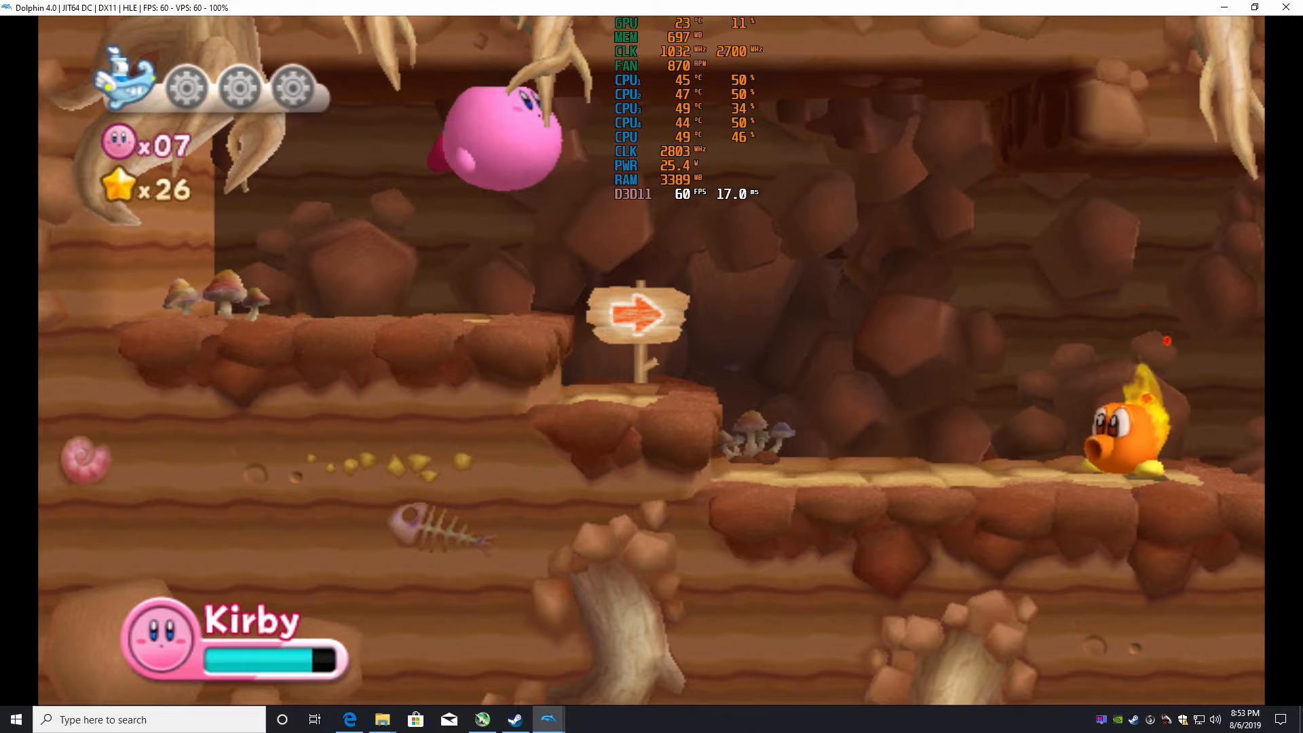
key("Right")
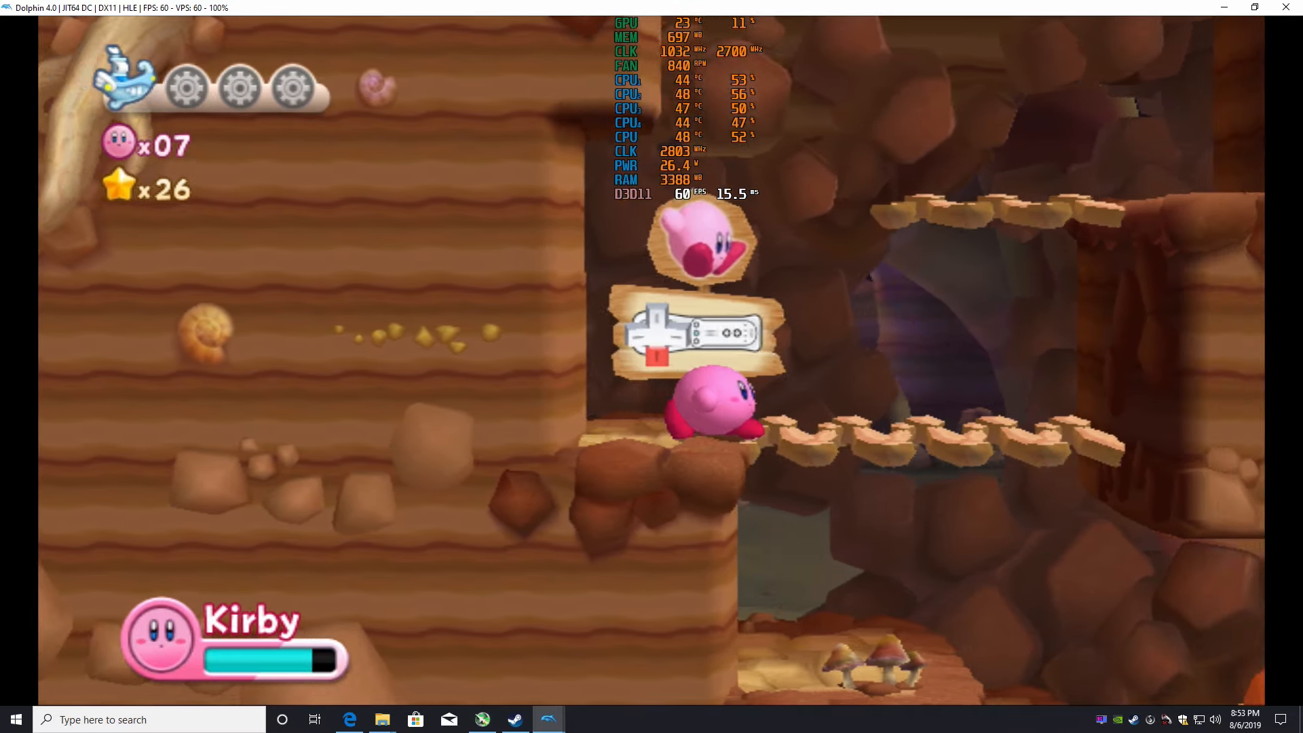
key("Right")
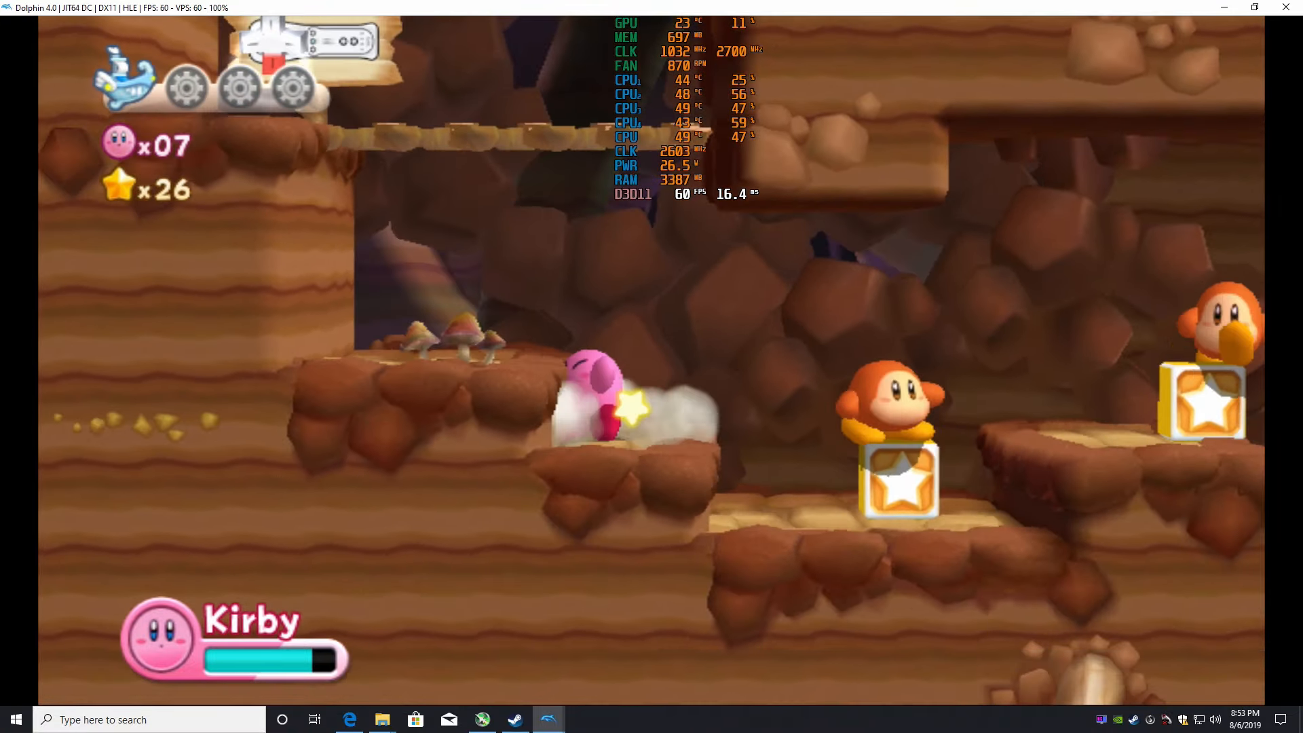